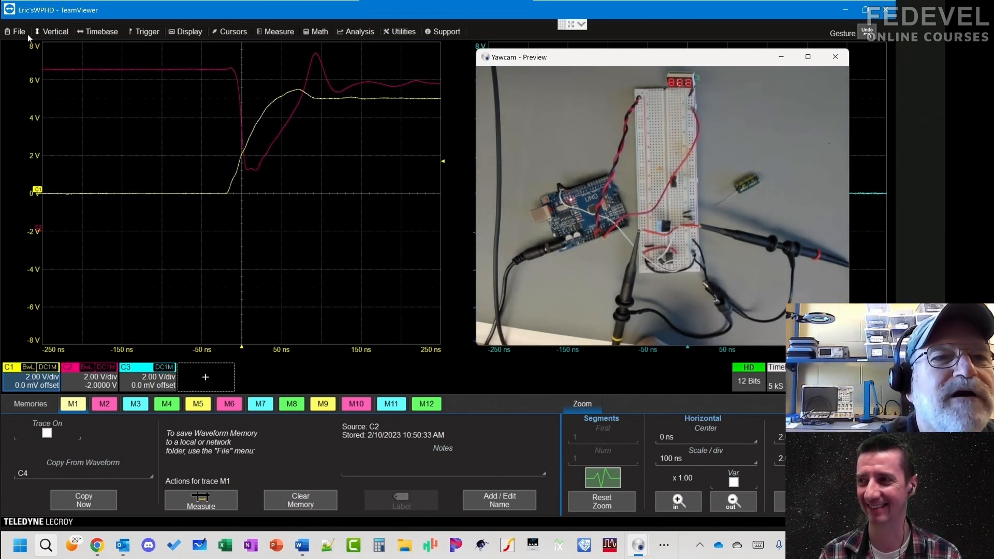
Step: Save the live C2 waveform to memory M1 via File > Save Waveform
{"action": "left_click", "coordinate": [18, 31]}
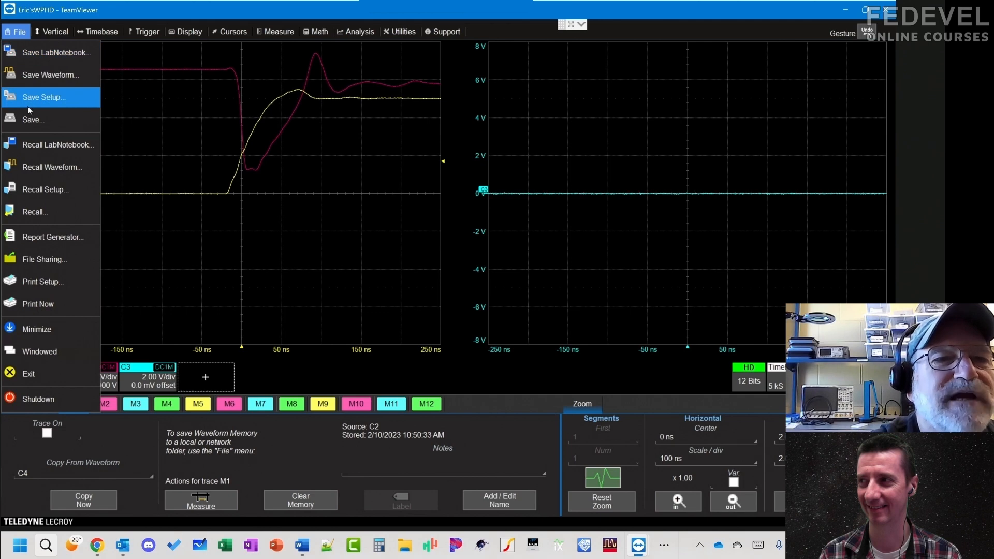
{"action": "left_click", "coordinate": [43, 97]}
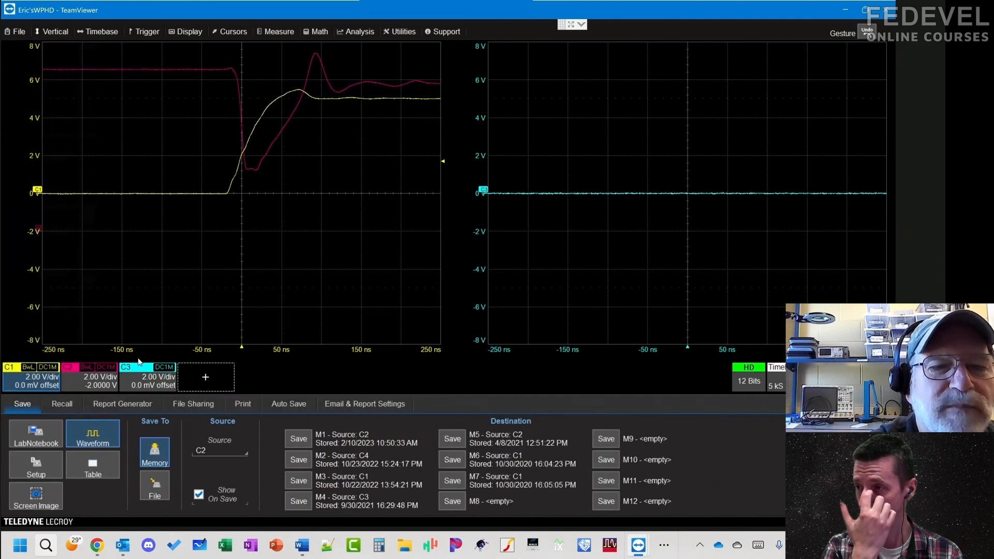
{"action": "mouse_move", "coordinate": [299, 455]}
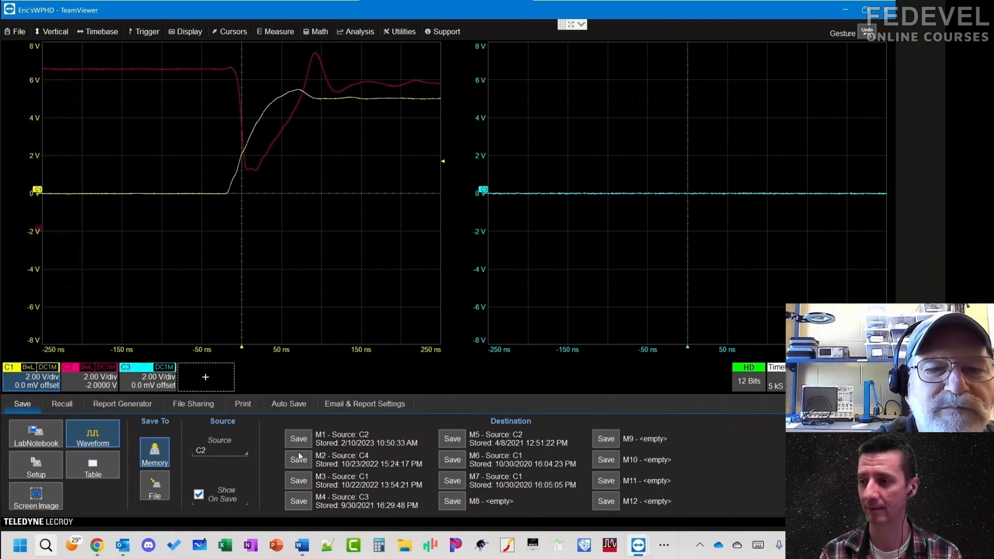
{"action": "left_click", "coordinate": [297, 438]}
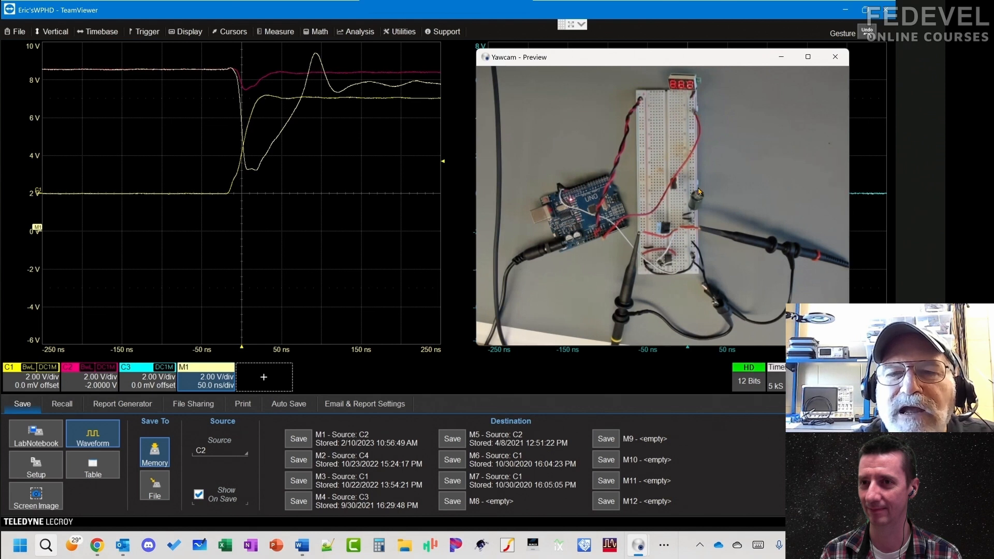
{"action": "mouse_move", "coordinate": [700, 230]}
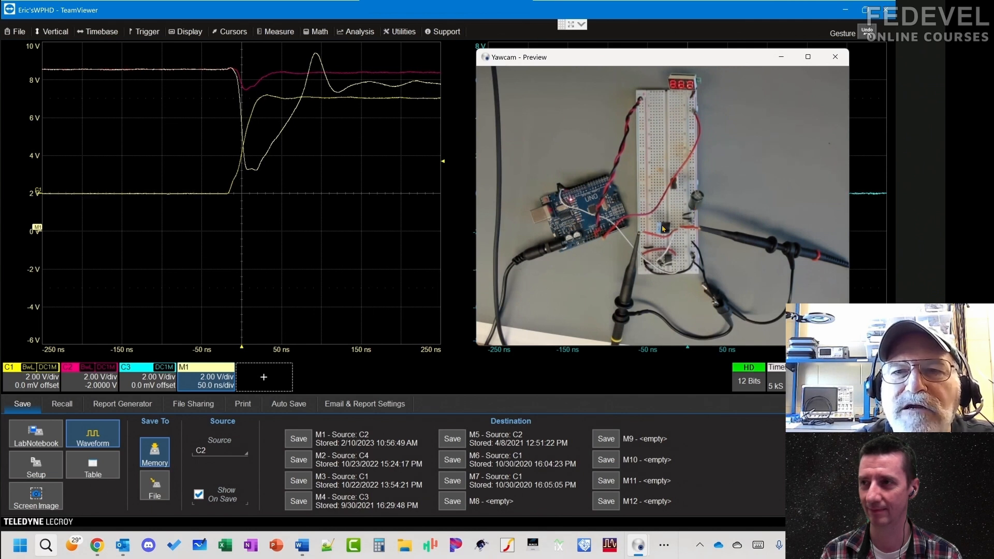
{"action": "mouse_move", "coordinate": [655, 229]}
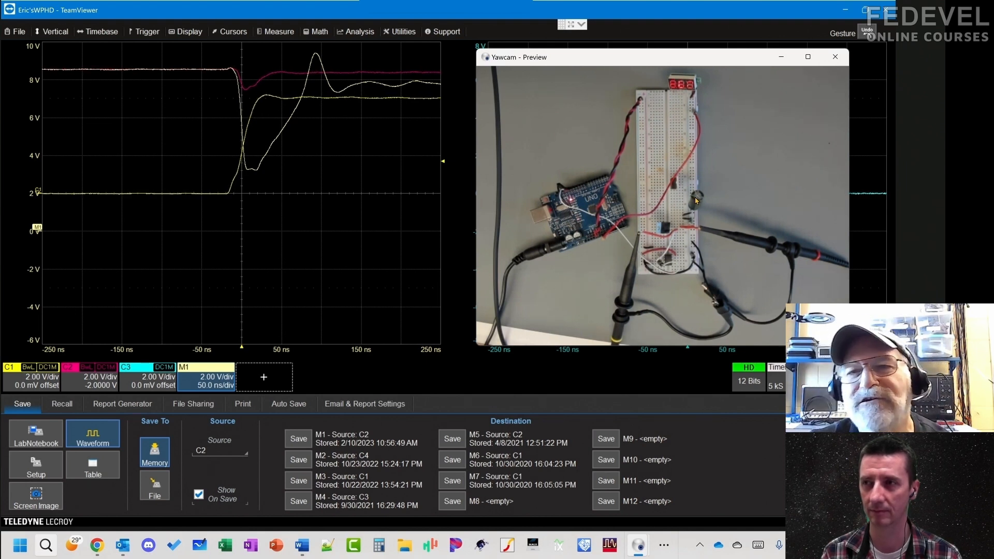
{"action": "mouse_move", "coordinate": [658, 237]}
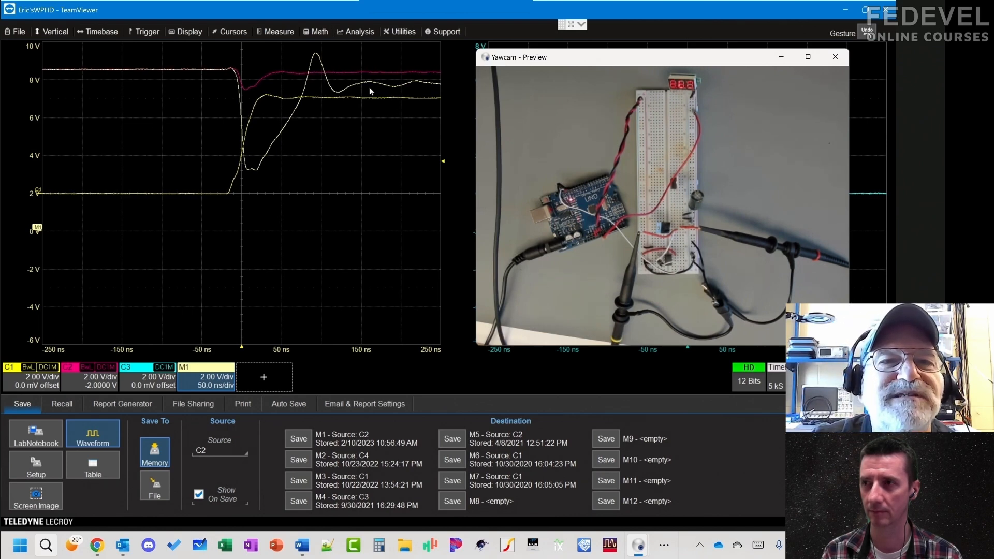
Step: Save the current C2 waveform to memory M2 and restore the Yawcam preview window
{"action": "left_click", "coordinate": [17, 31]}
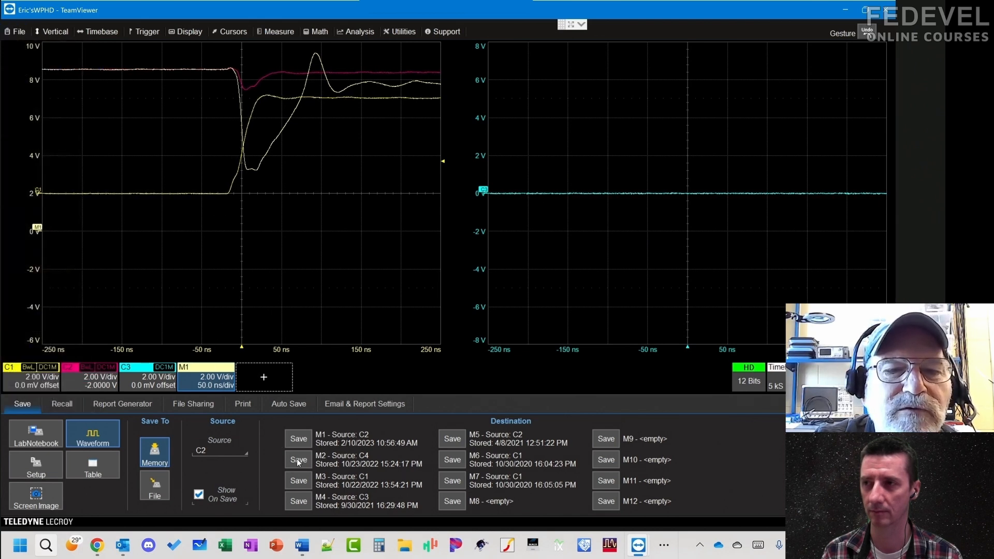
{"action": "left_click", "coordinate": [298, 460]}
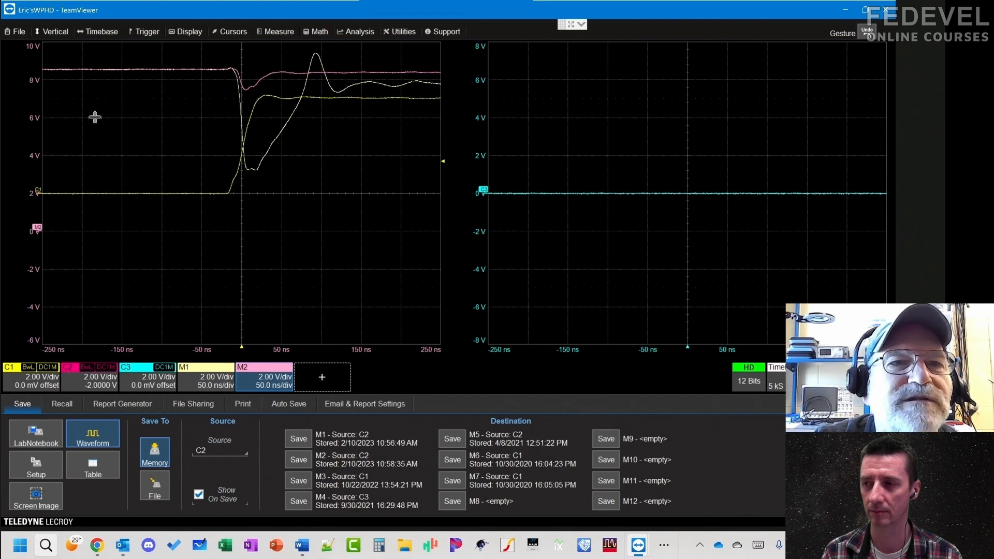
{"action": "mouse_move", "coordinate": [669, 545]}
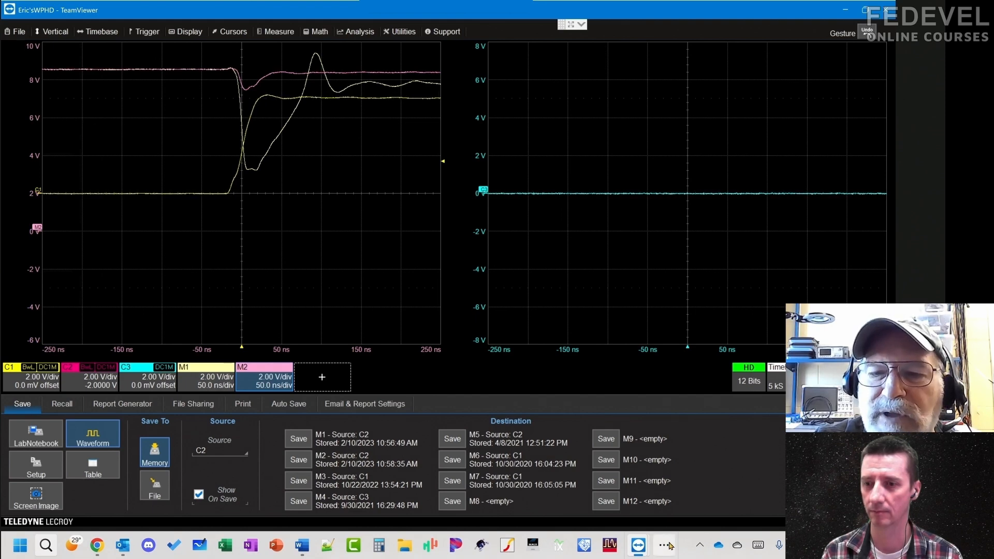
{"action": "left_click", "coordinate": [637, 545]}
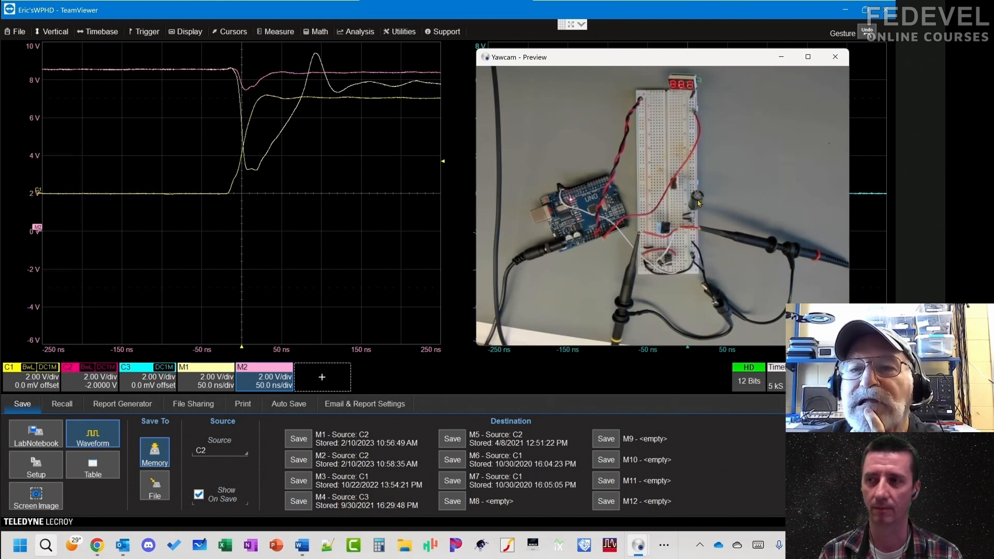
{"action": "mouse_move", "coordinate": [287, 167]}
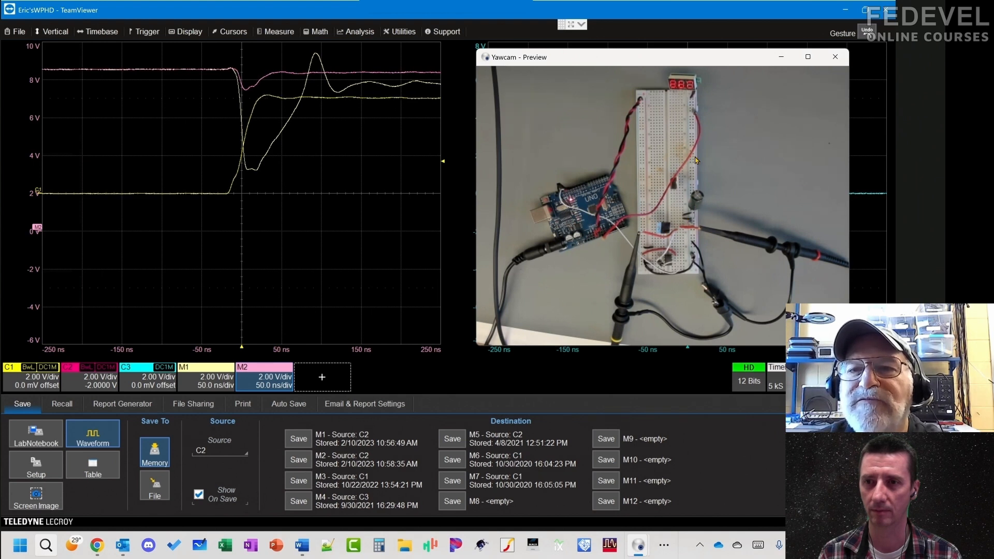
{"action": "mouse_move", "coordinate": [260, 85]}
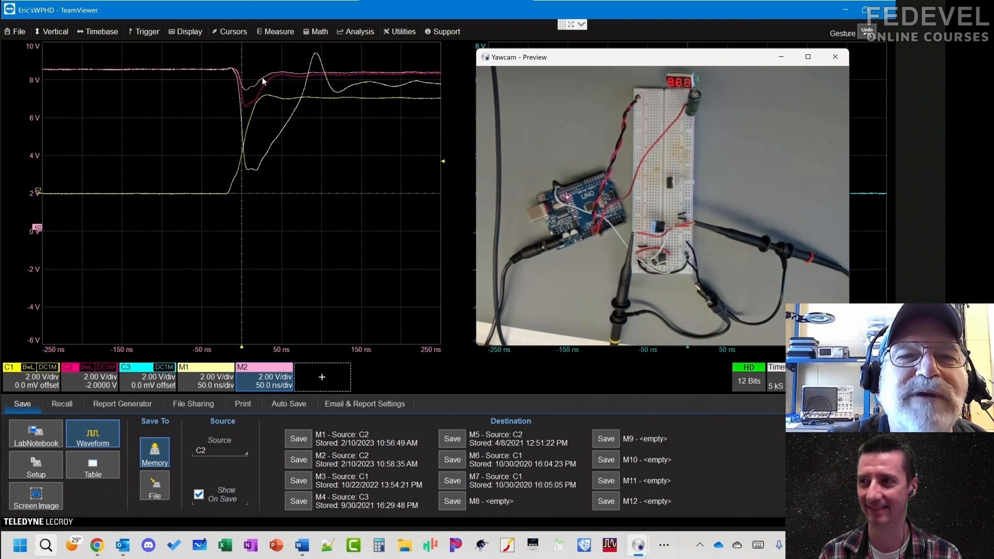
{"action": "mouse_move", "coordinate": [248, 108]}
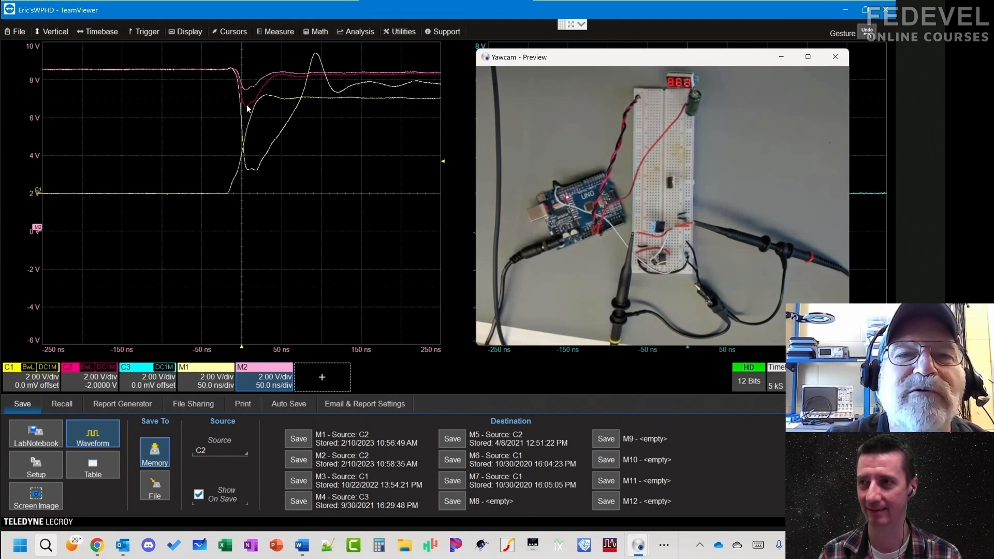
{"action": "mouse_move", "coordinate": [613, 231]}
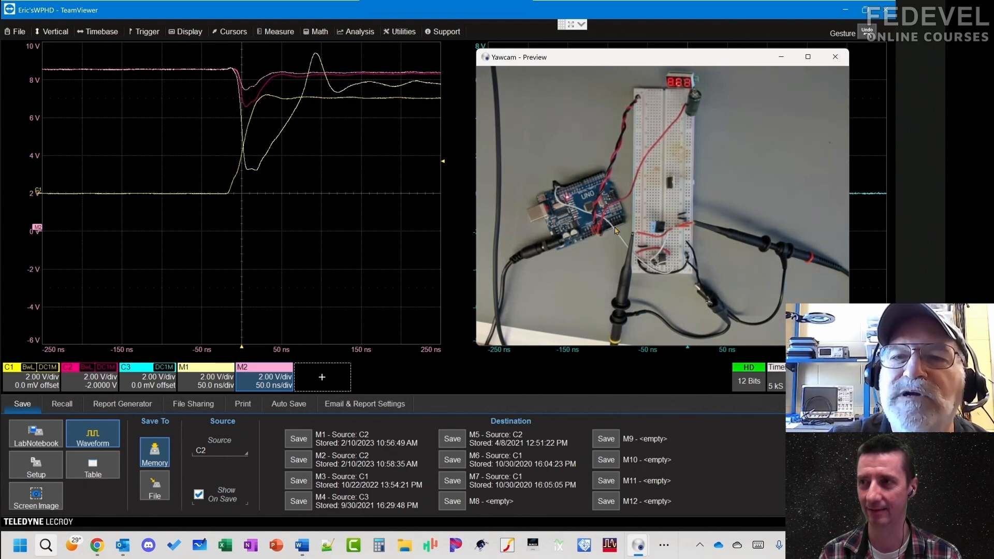
{"action": "mouse_move", "coordinate": [686, 125]}
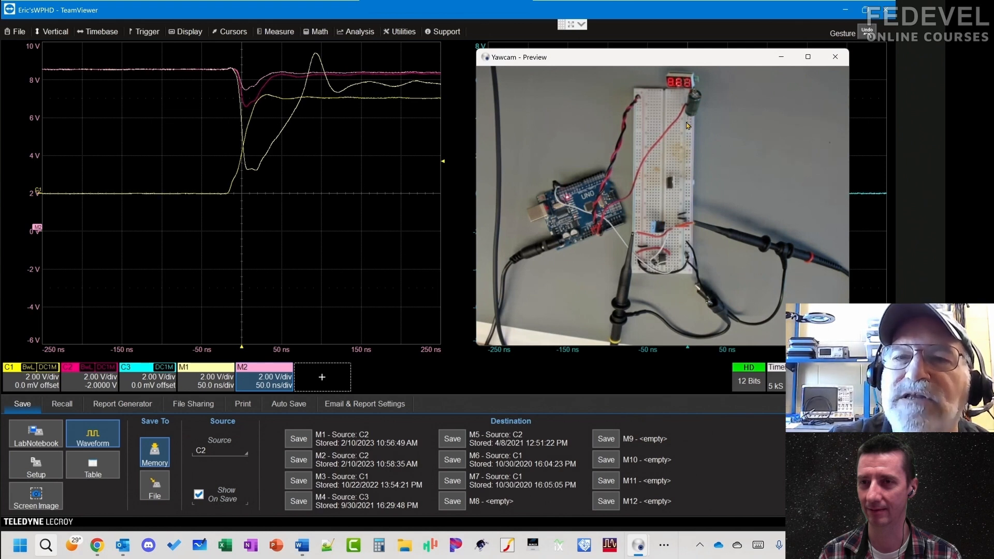
{"action": "mouse_move", "coordinate": [687, 154]}
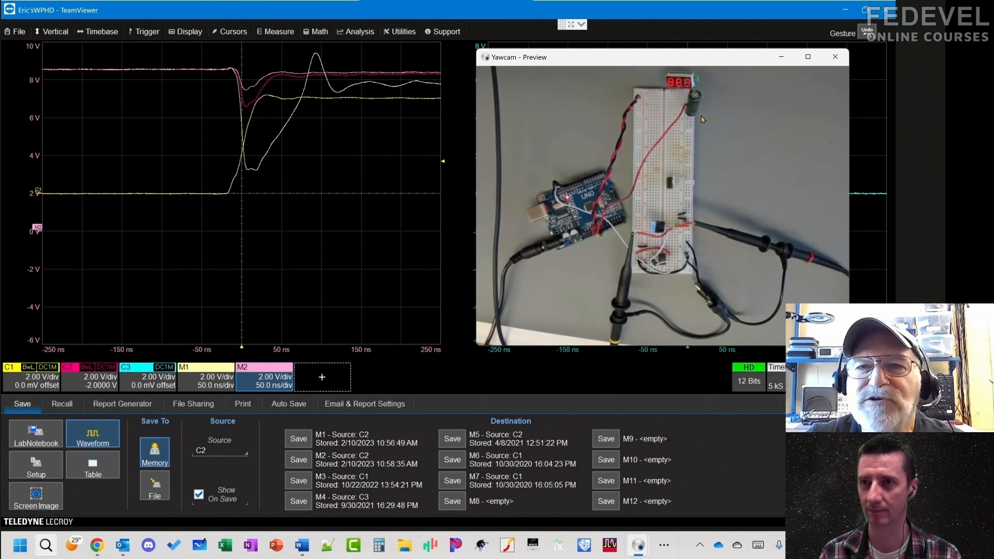
{"action": "mouse_move", "coordinate": [477, 359]}
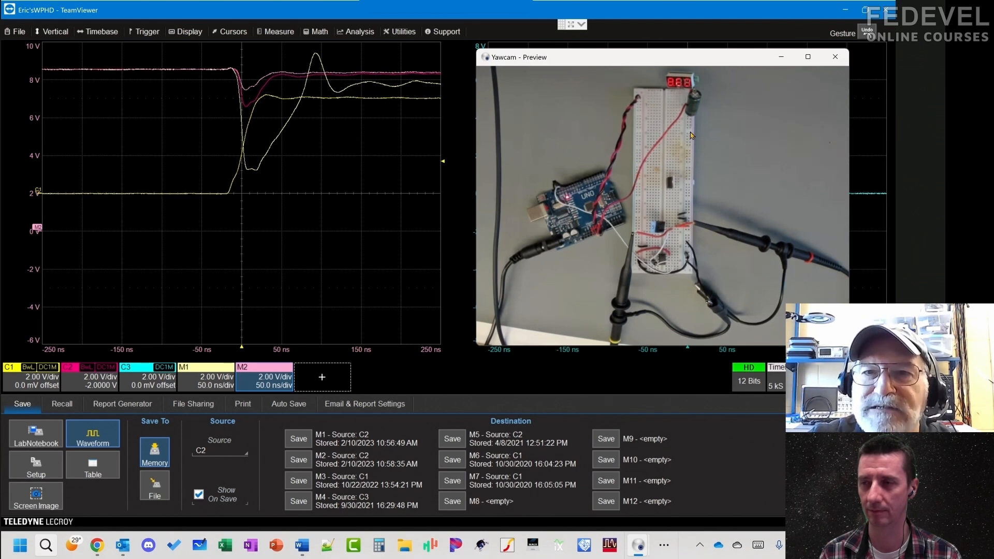
{"action": "mouse_move", "coordinate": [693, 156]}
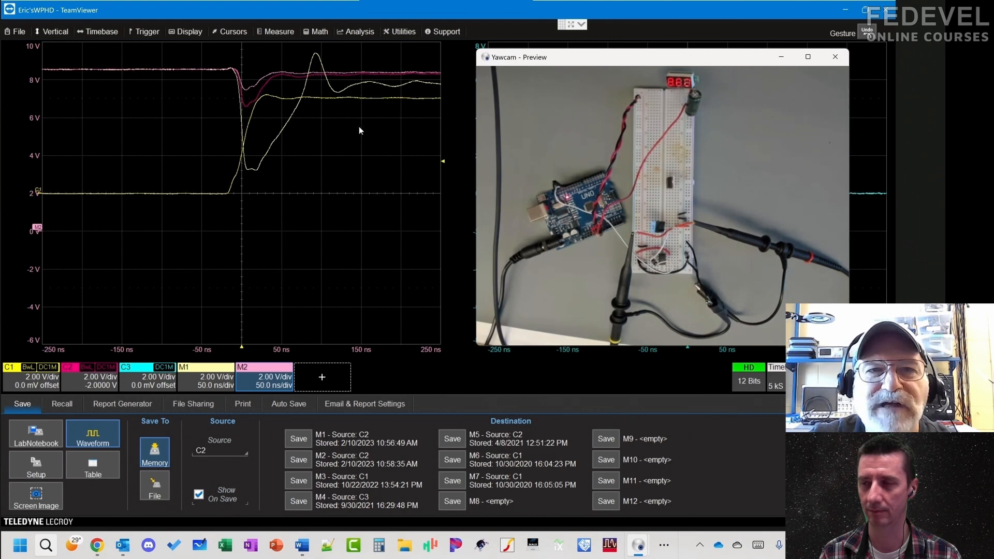
{"action": "mouse_move", "coordinate": [694, 114]}
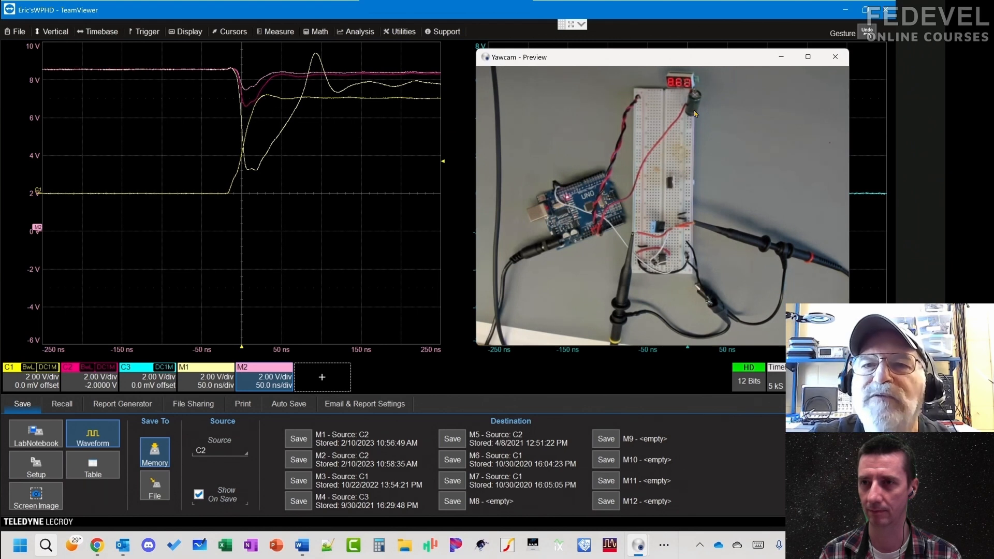
{"action": "mouse_move", "coordinate": [590, 222]}
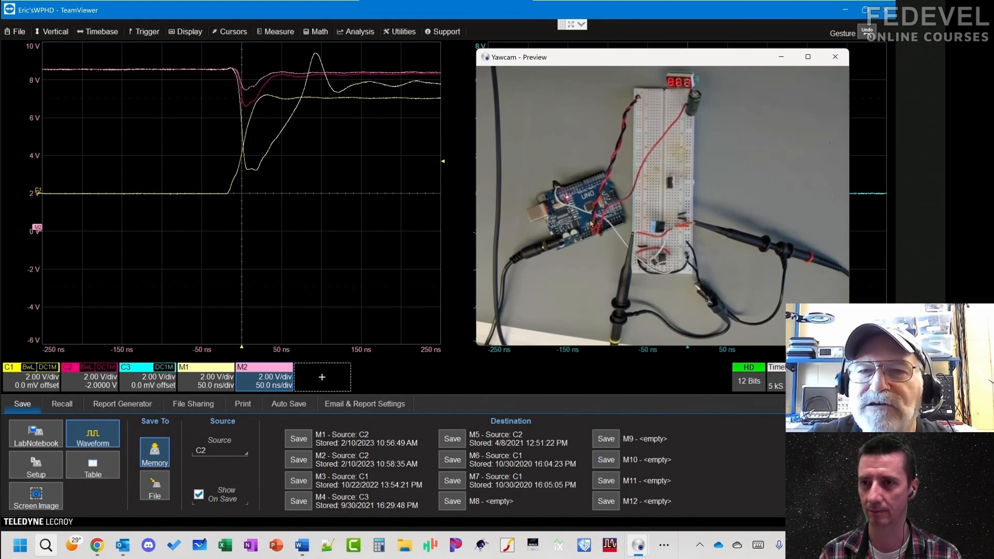
{"action": "mouse_move", "coordinate": [619, 187]}
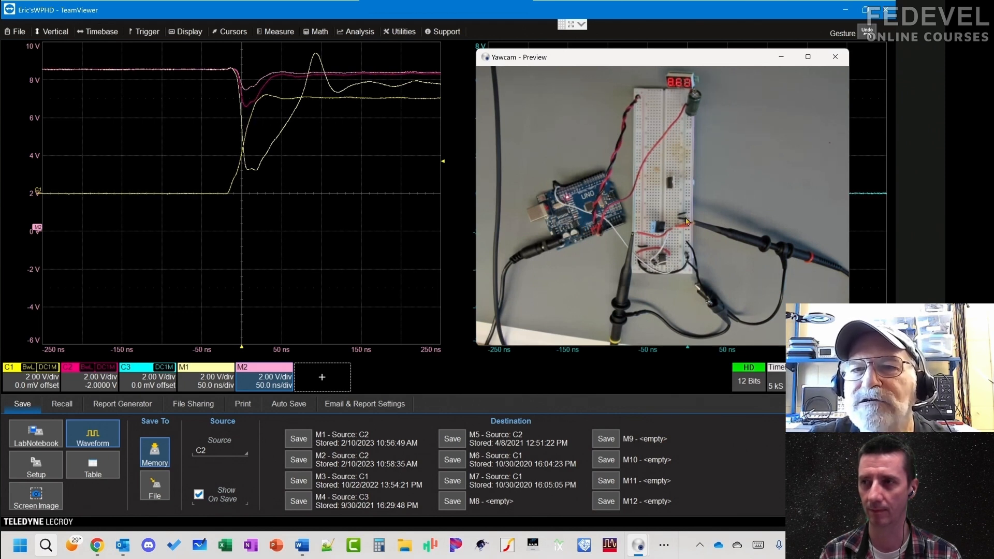
{"action": "mouse_move", "coordinate": [672, 107]}
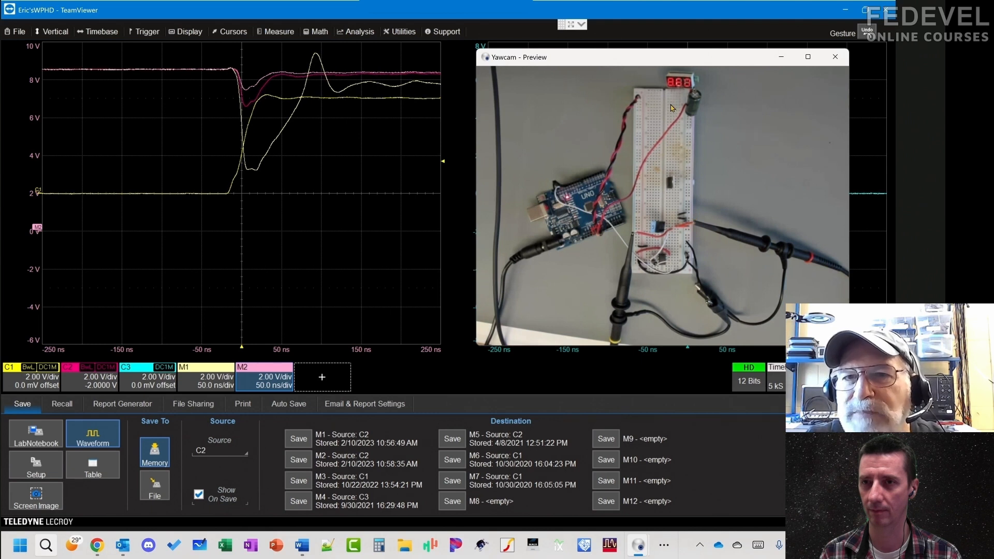
{"action": "mouse_move", "coordinate": [664, 227]}
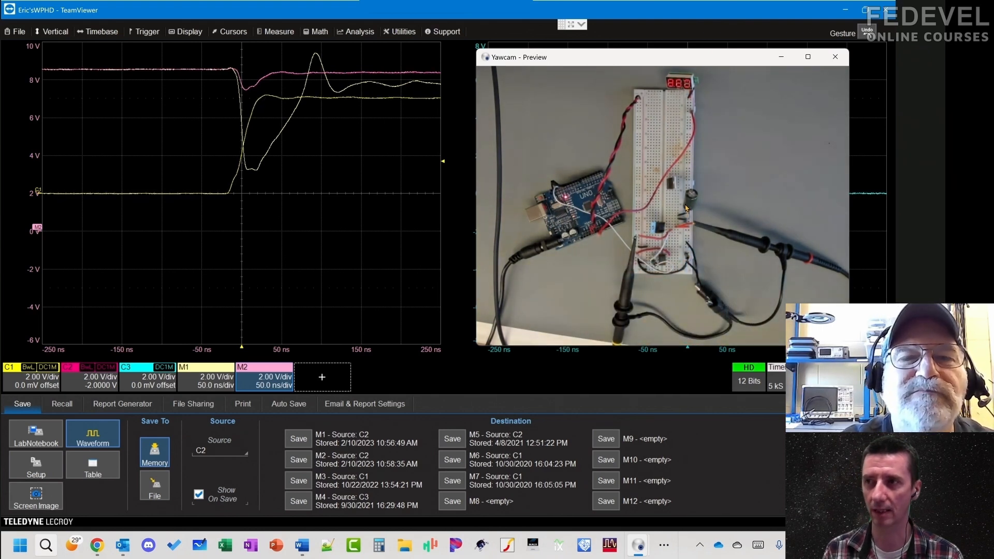
{"action": "mouse_move", "coordinate": [710, 192]}
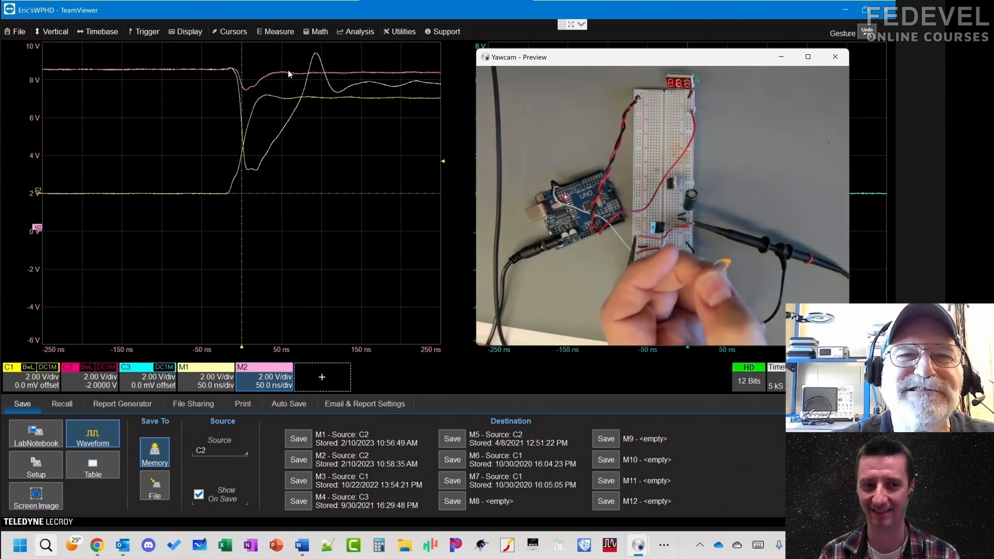
{"action": "mouse_move", "coordinate": [252, 87]}
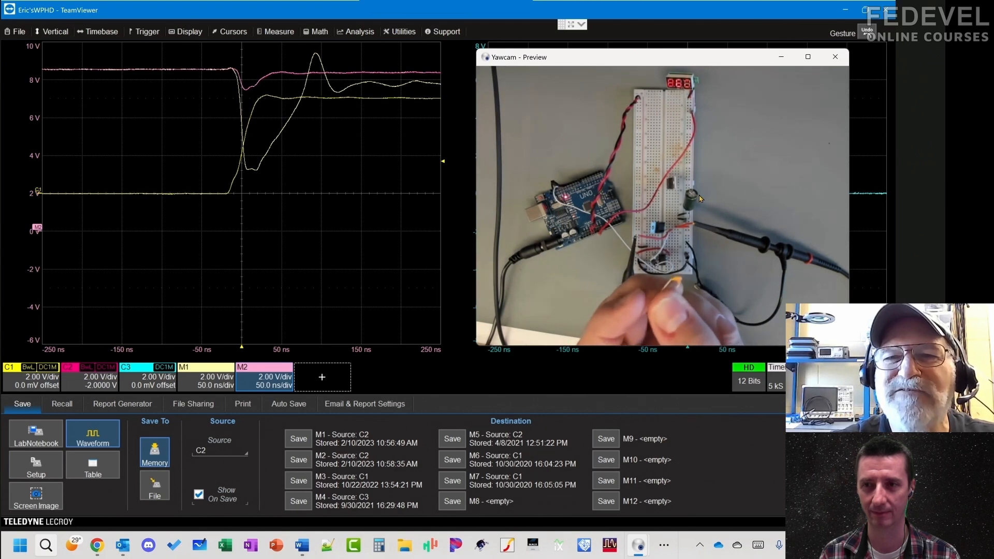
{"action": "mouse_move", "coordinate": [247, 89]}
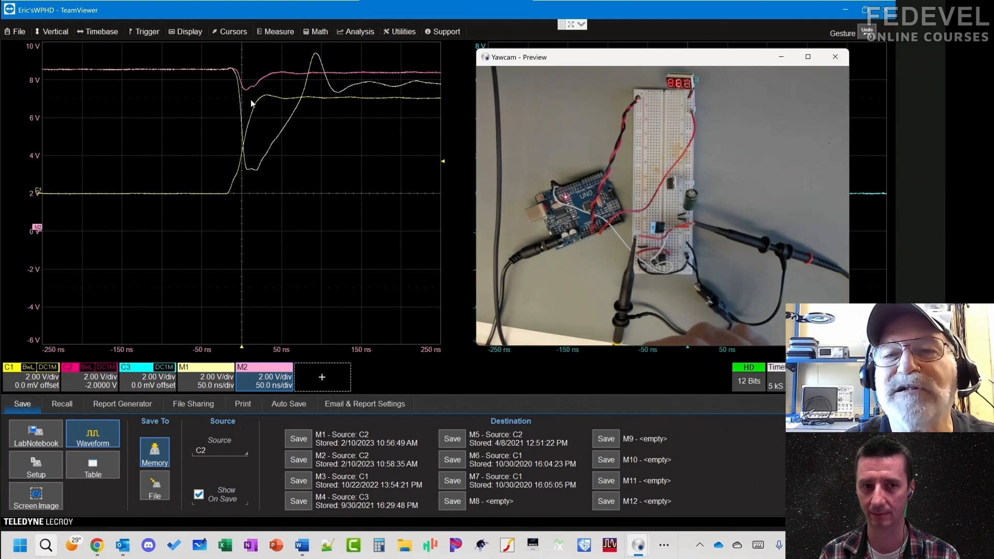
{"action": "mouse_move", "coordinate": [262, 96]}
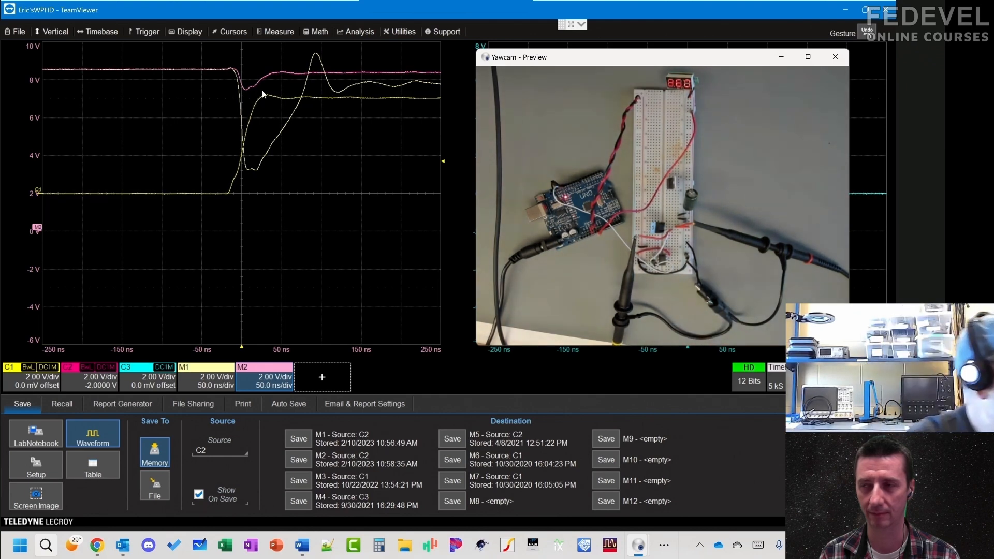